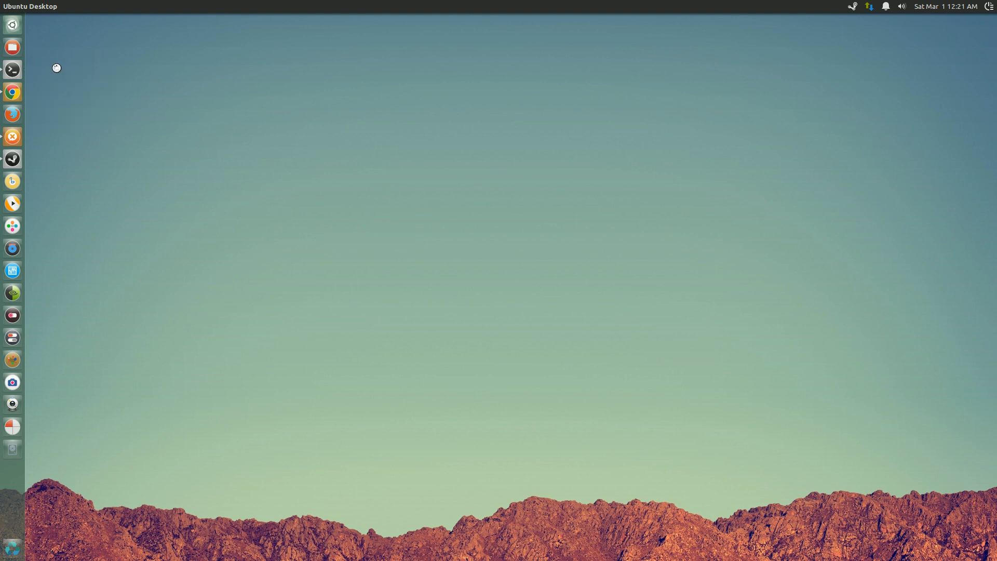
- Launch a terminal window from the Unity launcher's Terminal icon
left_click(11, 70)
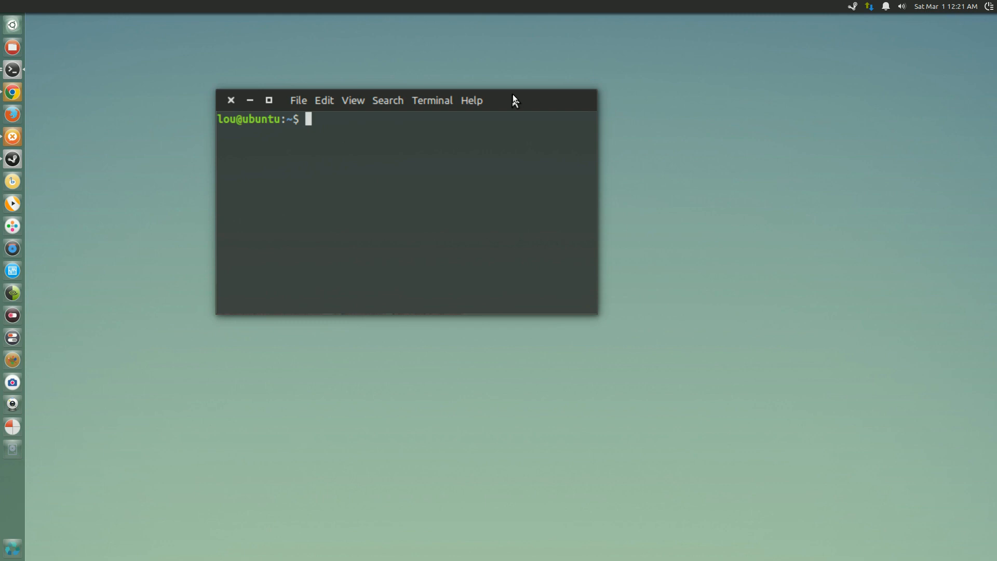
- Run dpkg --print-architecture to confirm the system reports amd64
type("dp")
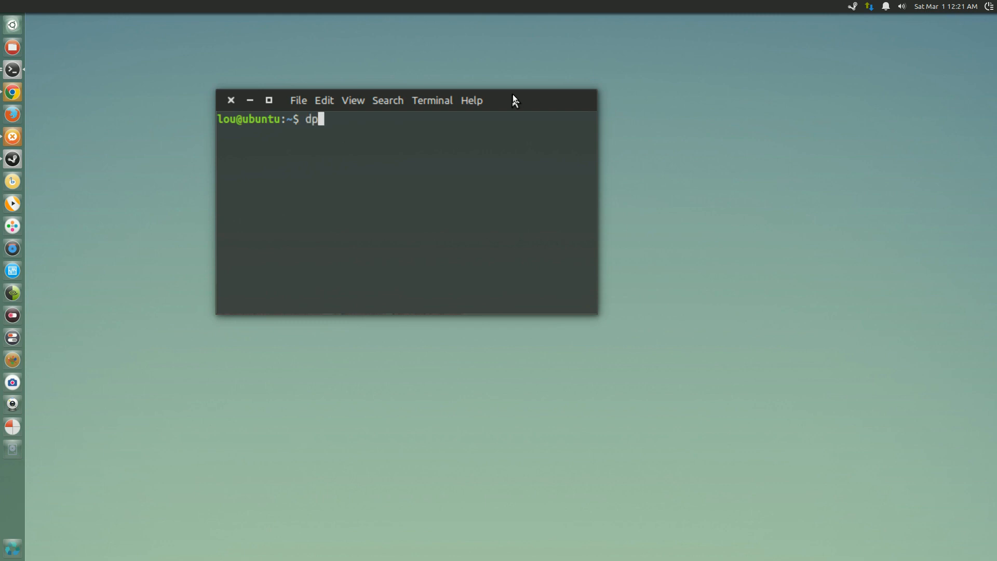
type("kg --print")
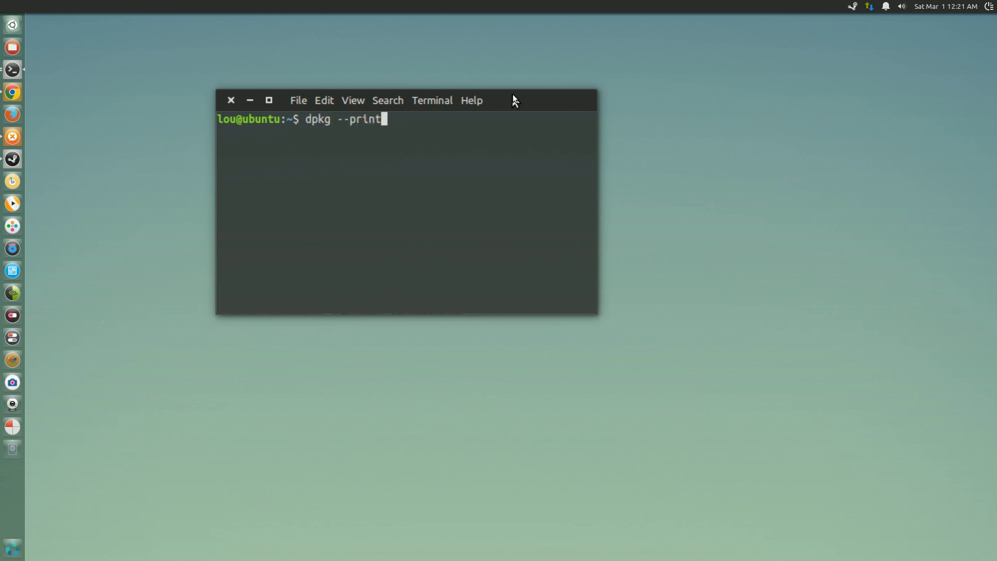
type("-ar")
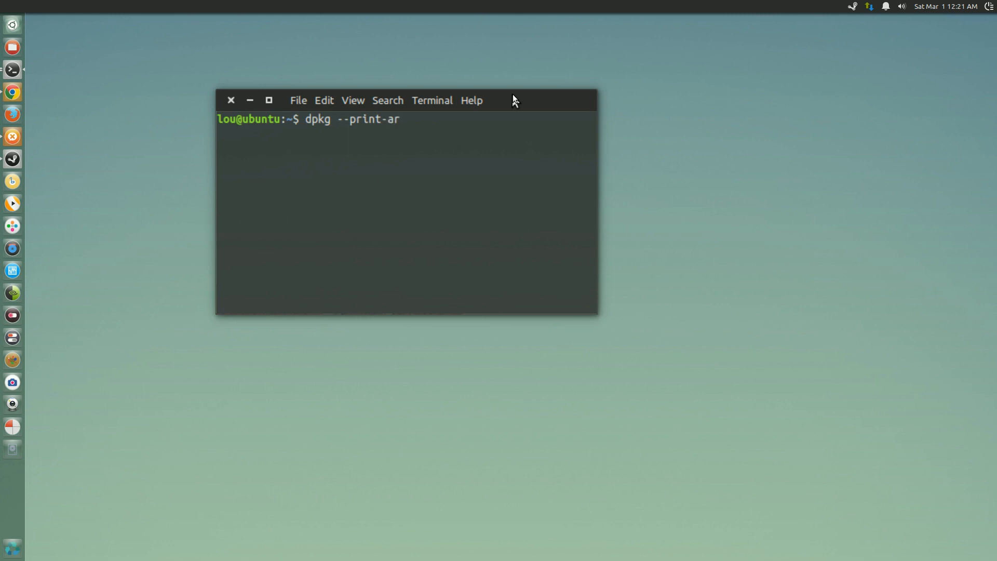
type("chi")
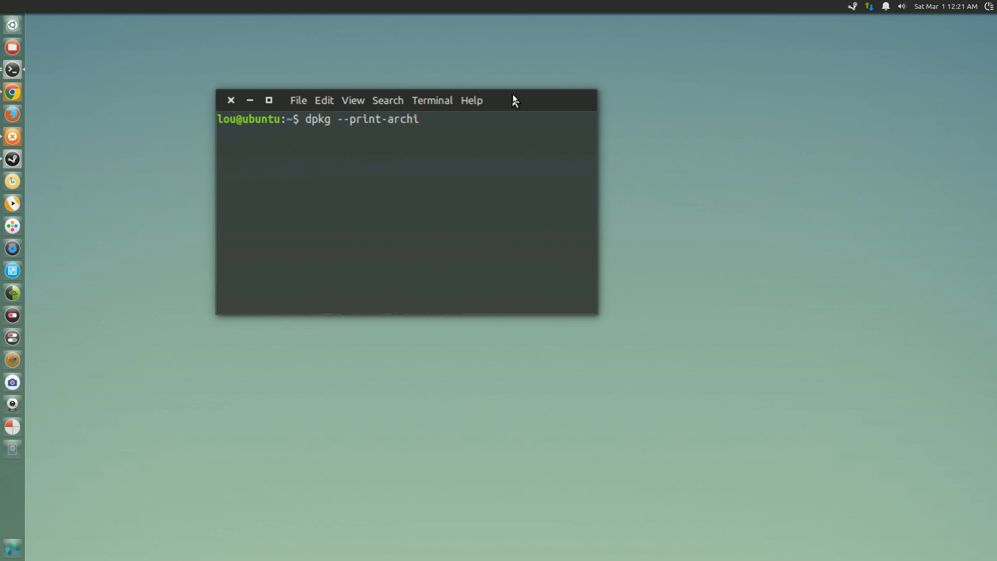
type("tecture")
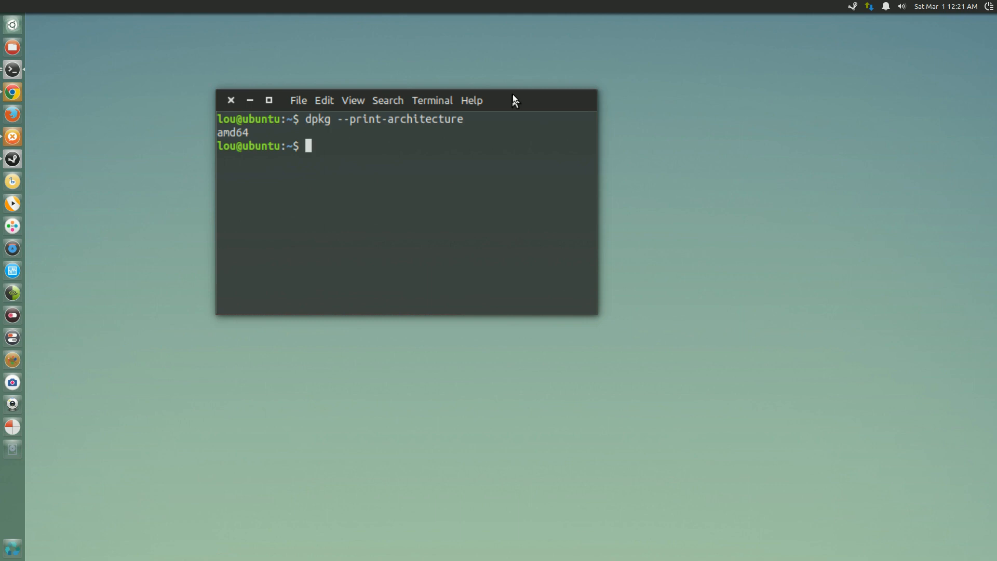
type("dpkg --print-architecture")
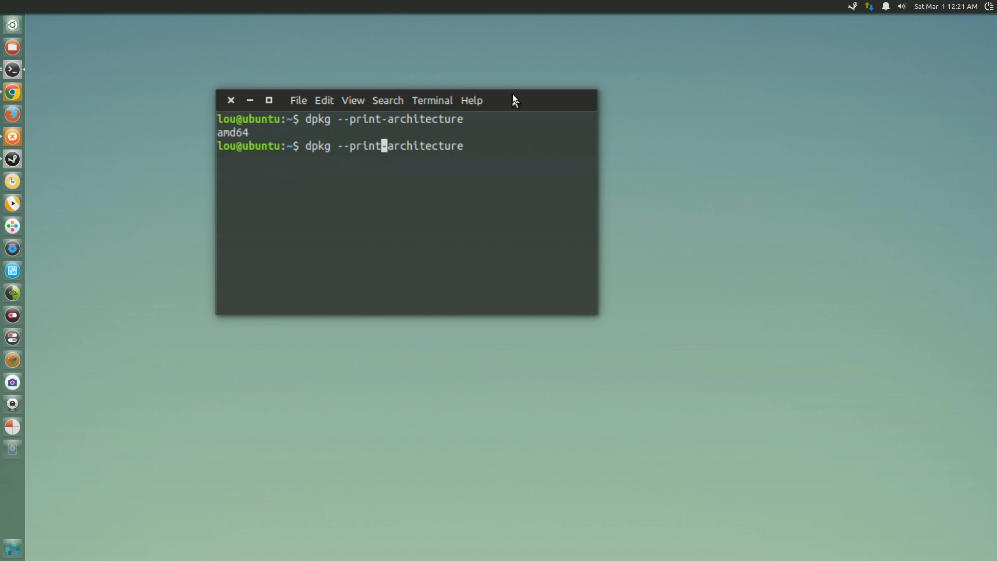
- Edit the recalled command to dpkg --print-foreign-architectures, run it, and clear the screen
type("fo-")
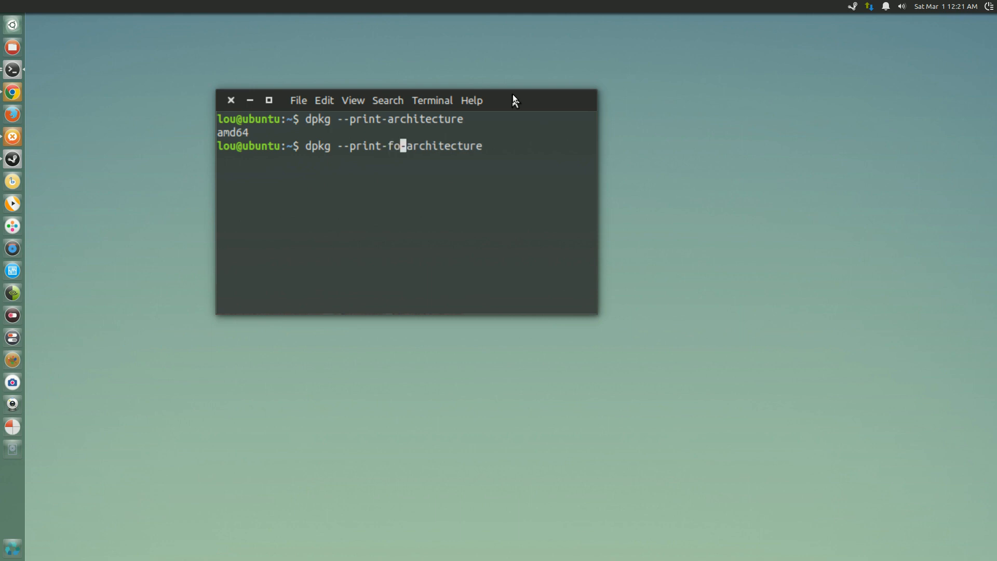
type("reign")
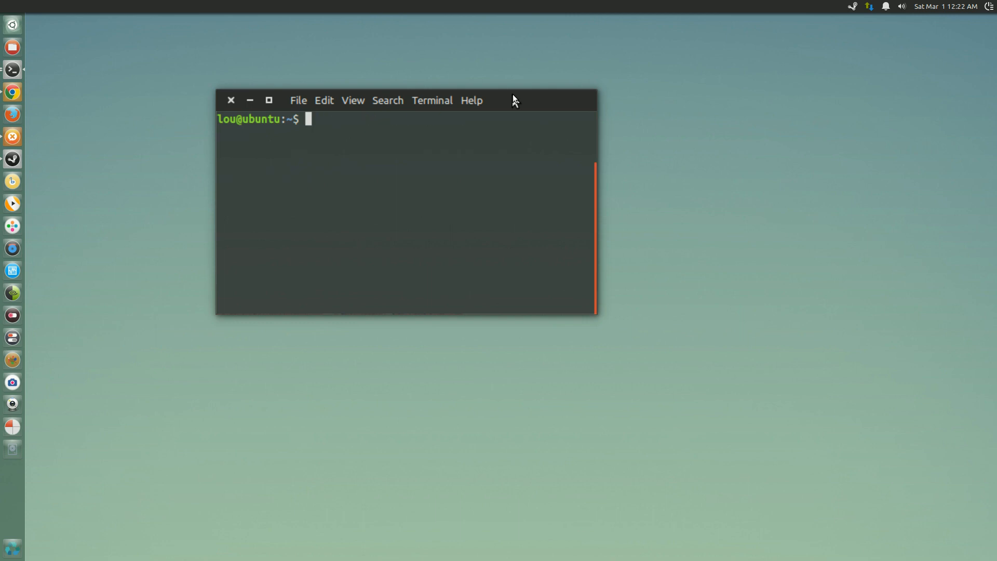
- Add i386 with sudo dpkg --add-architecture i386, entering the administrator password
type("sudo")
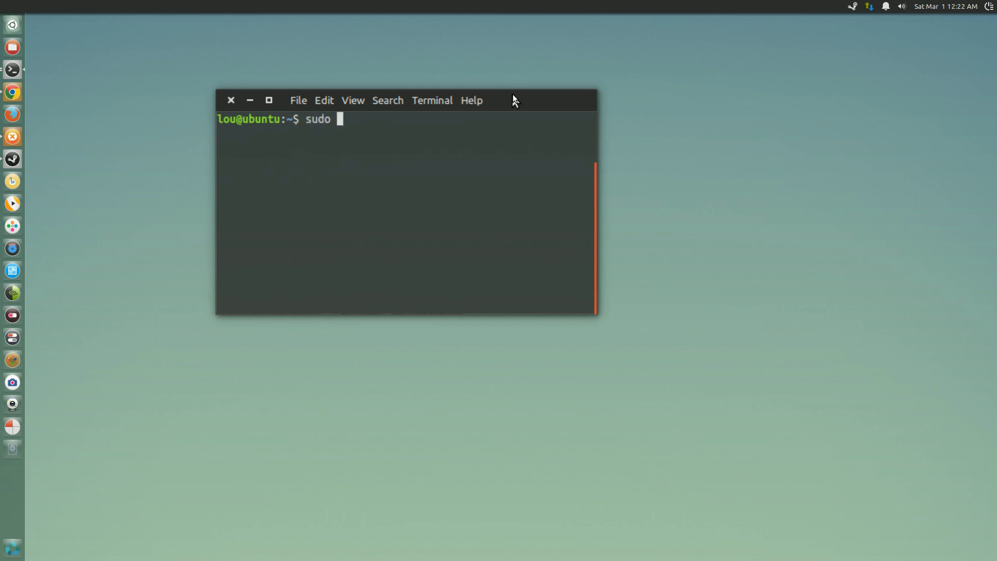
type("dpkg")
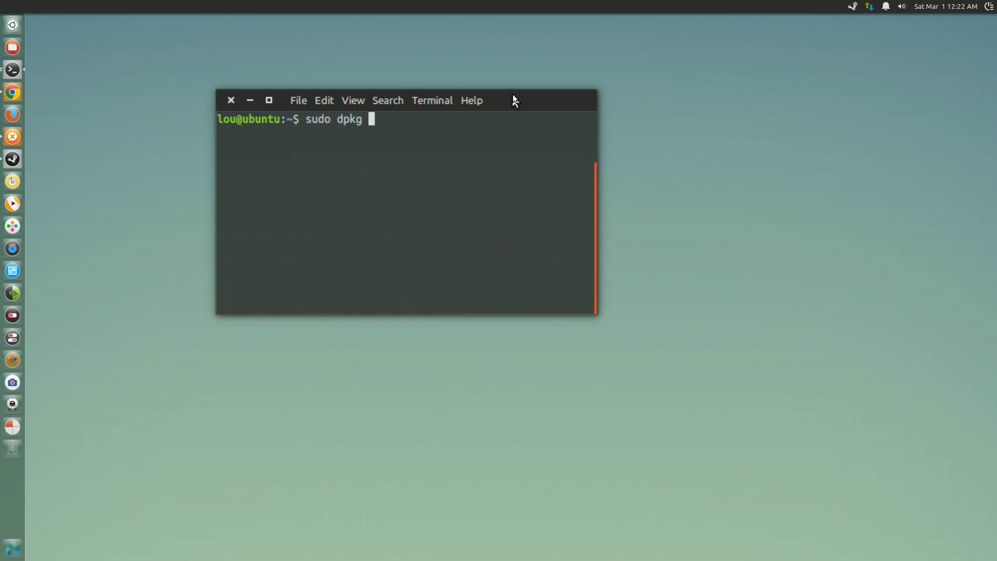
type("--")
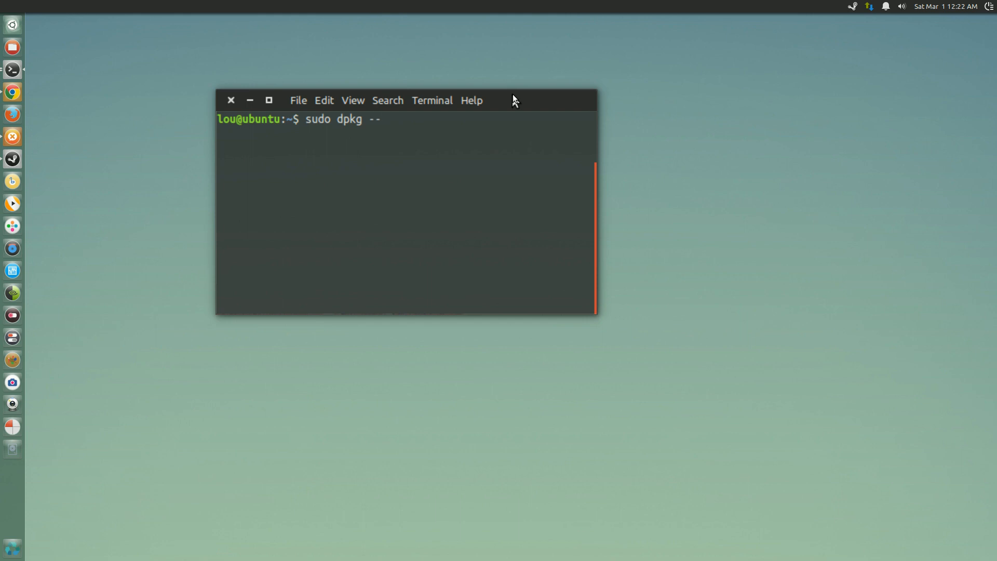
type("add")
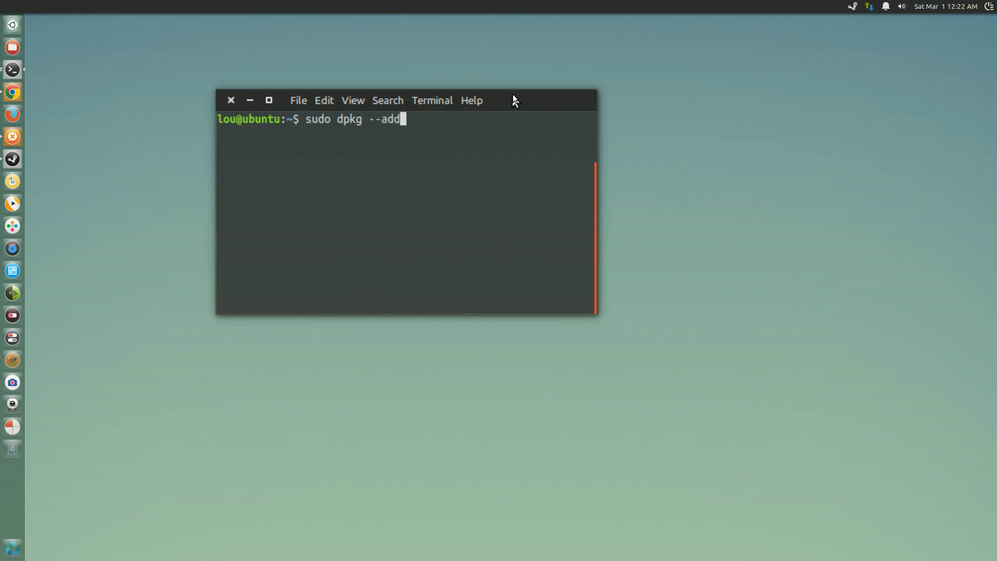
type("-a")
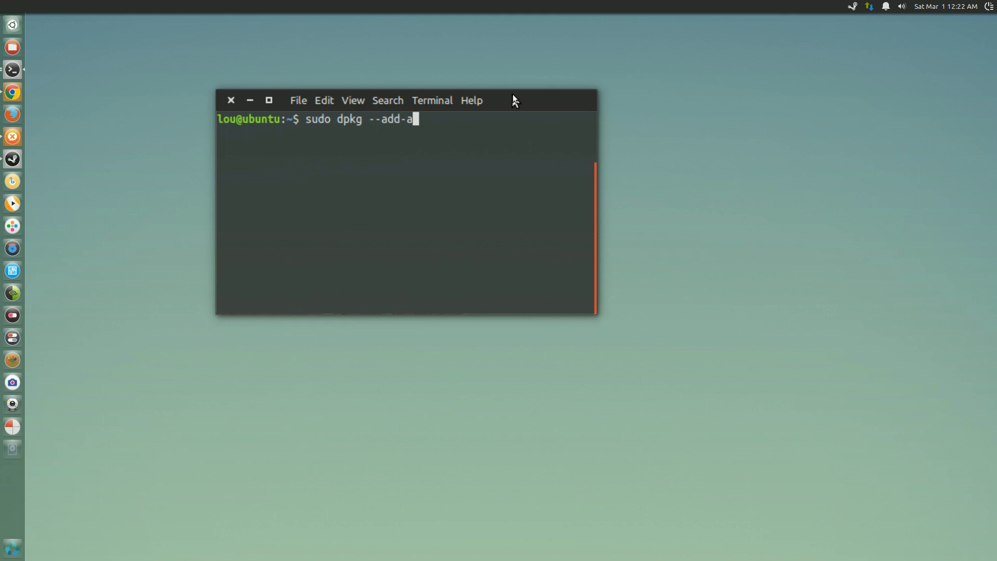
type("rchitecture i")
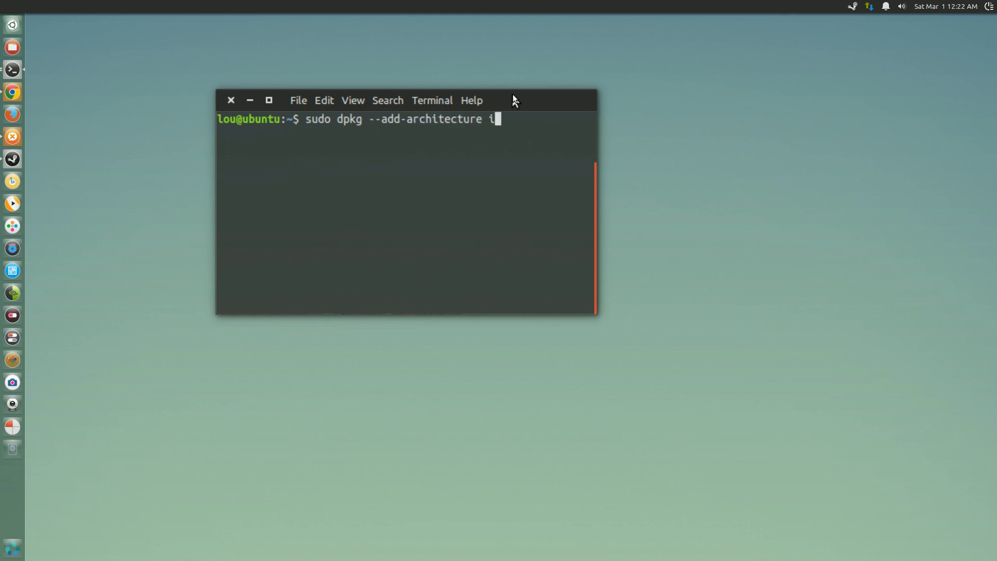
type("386")
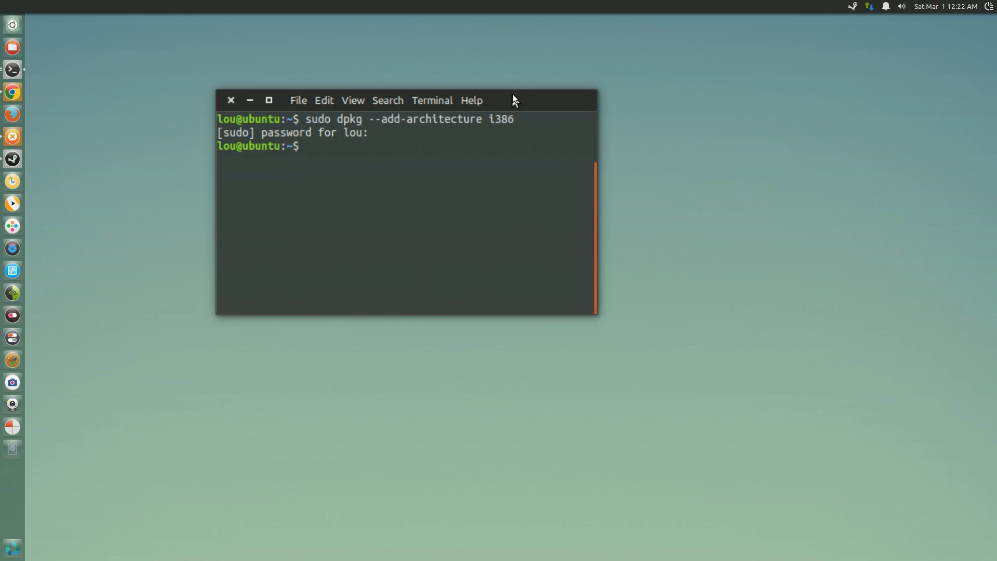
type("sudo apt")
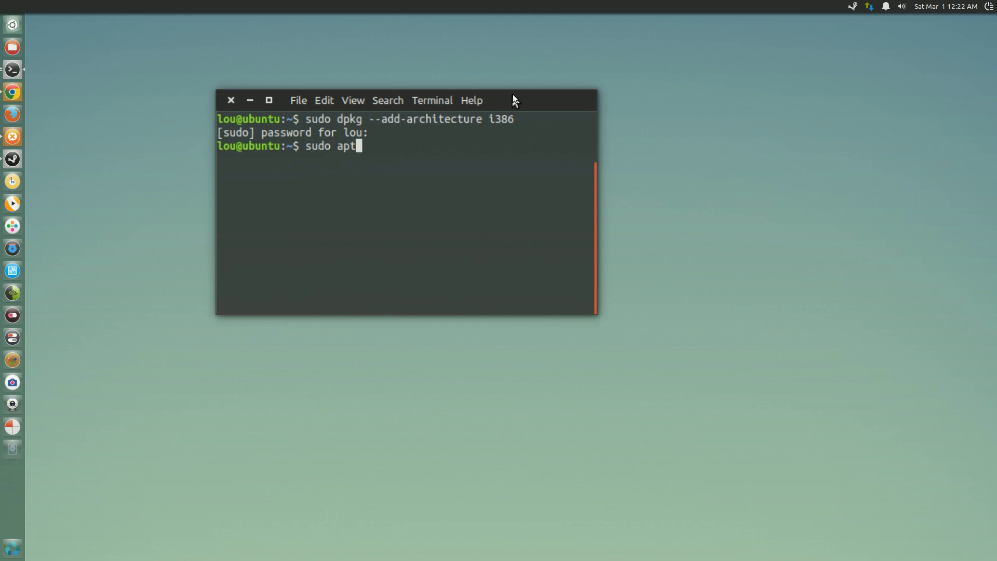
- Run sudo apt-get update and wait for reading package lists to finish
type("-get update")
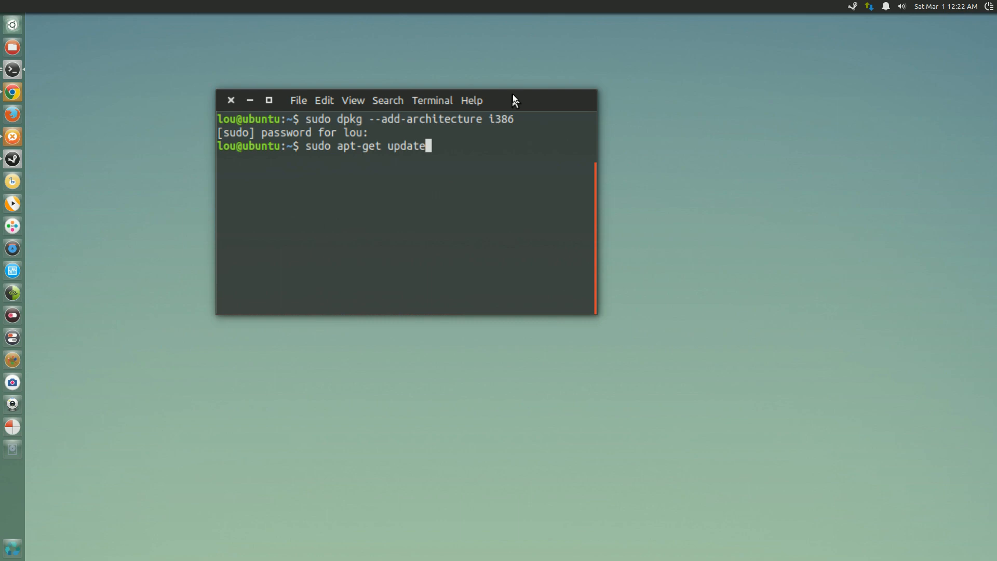
key("Return")
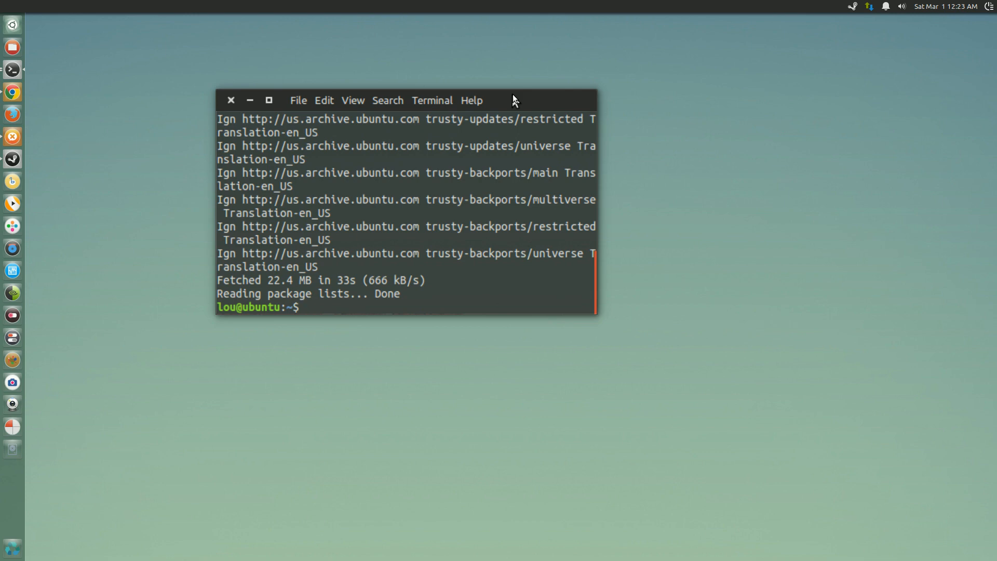
- Run sudo apt-get dist-upgrade, completing with 0 upgraded and 0 newly installed
type("sudo apt")
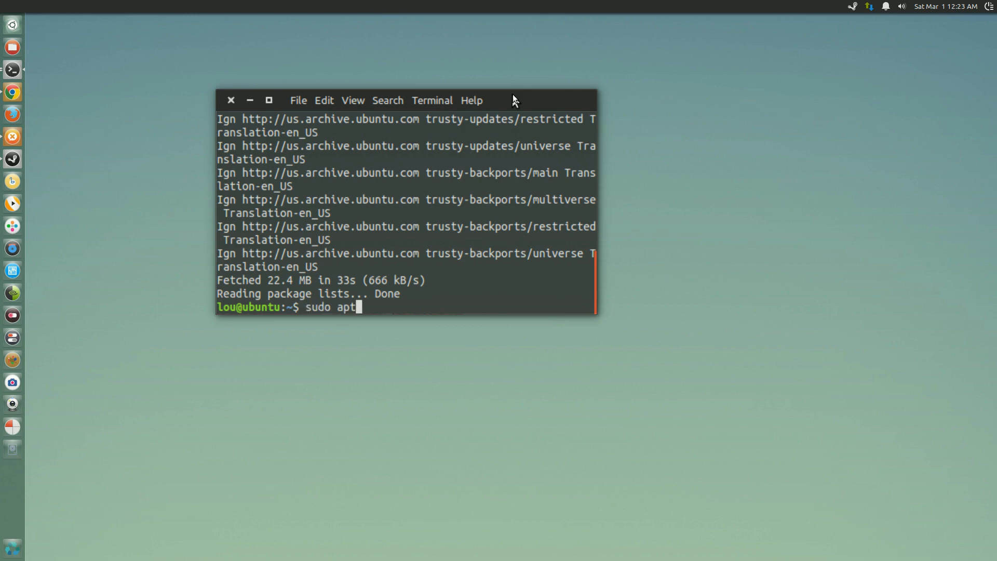
type("-get dist-upgrade")
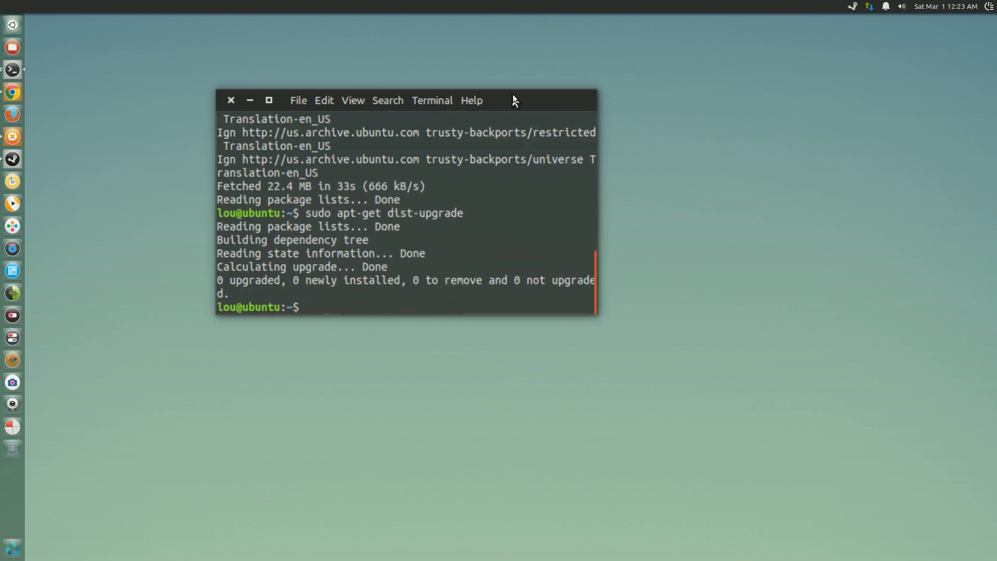
type("clea")
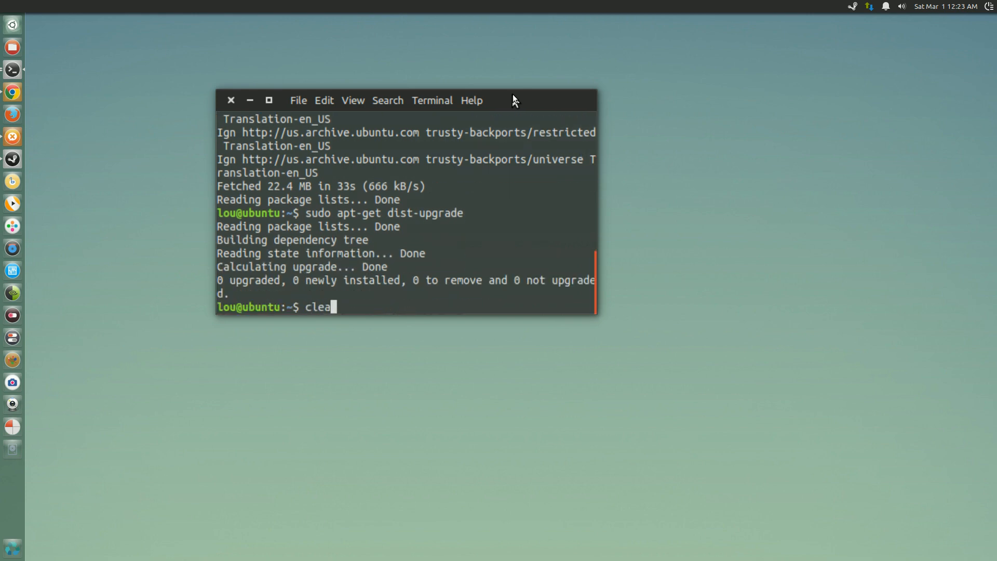